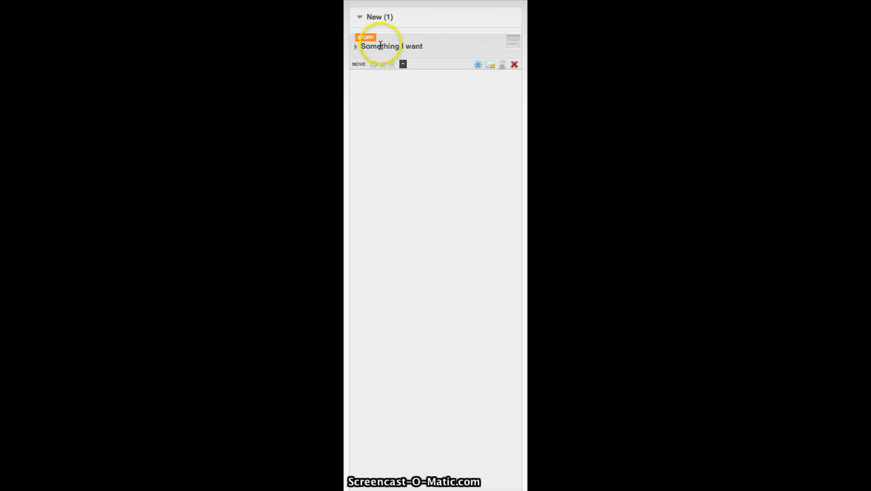
mouse_move(380, 58)
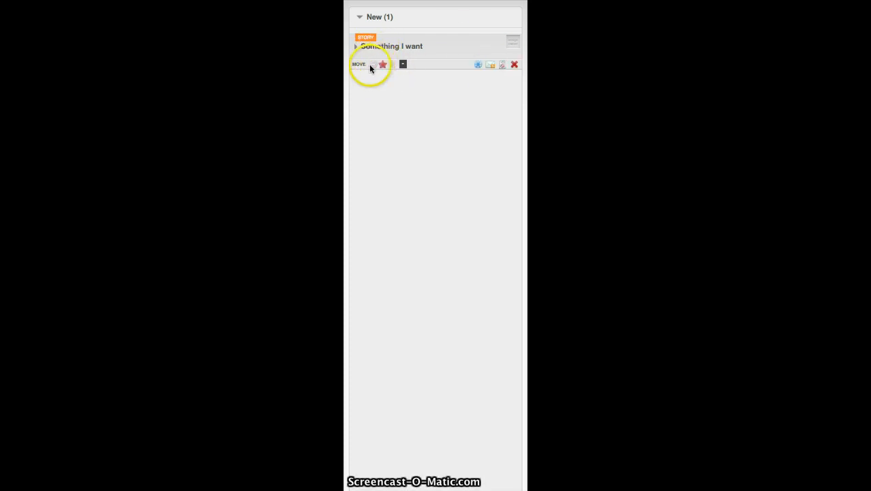
Make 'Something I want' an assigned Chore with two-star priority and estimate 8, details expanded
left_click(384, 64)
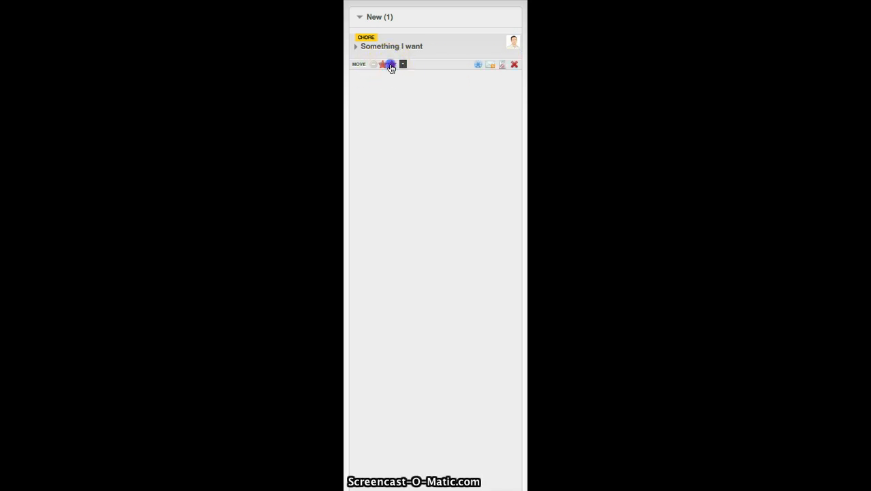
left_click(403, 64)
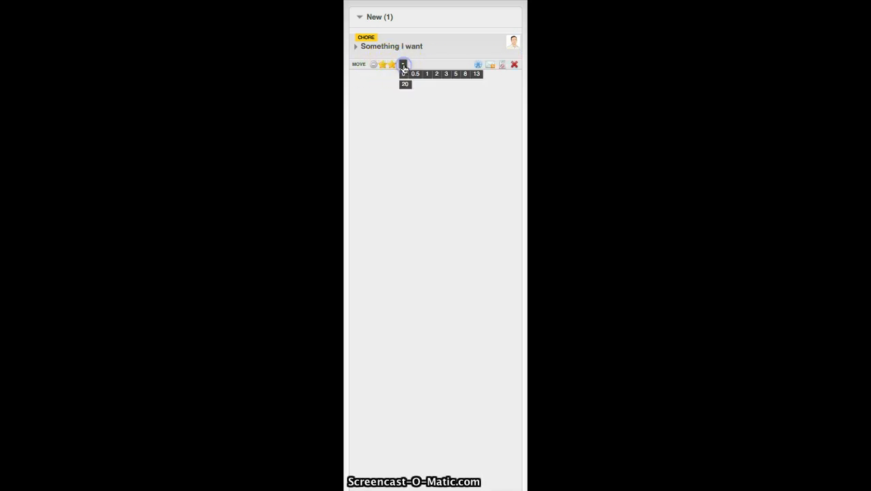
left_click(465, 73)
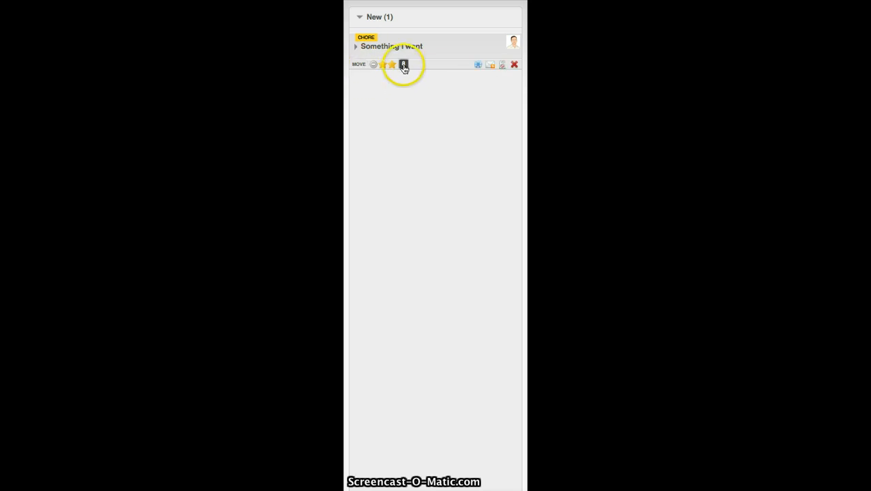
left_click(392, 65)
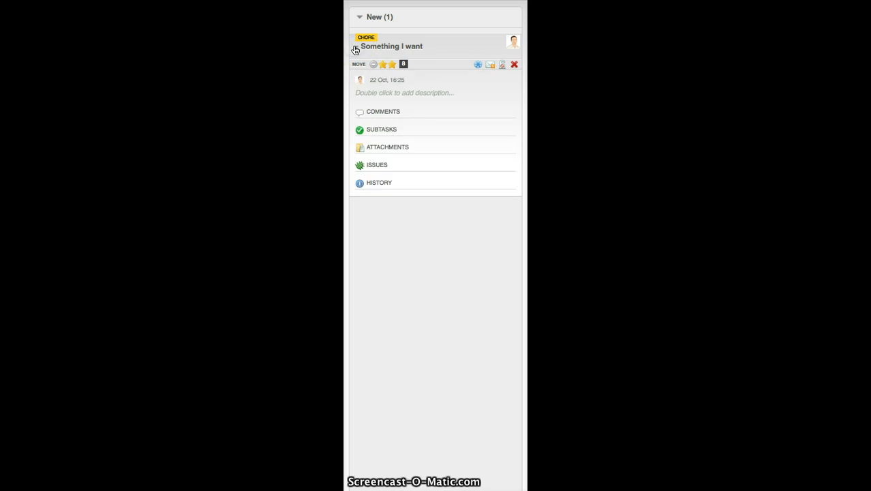
Give the card the description 'I really really want'
double_click(404, 93)
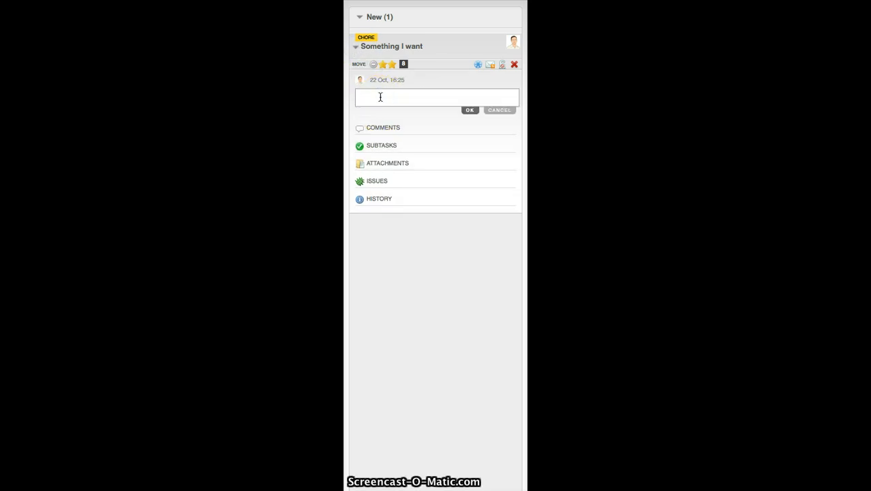
type("I really")
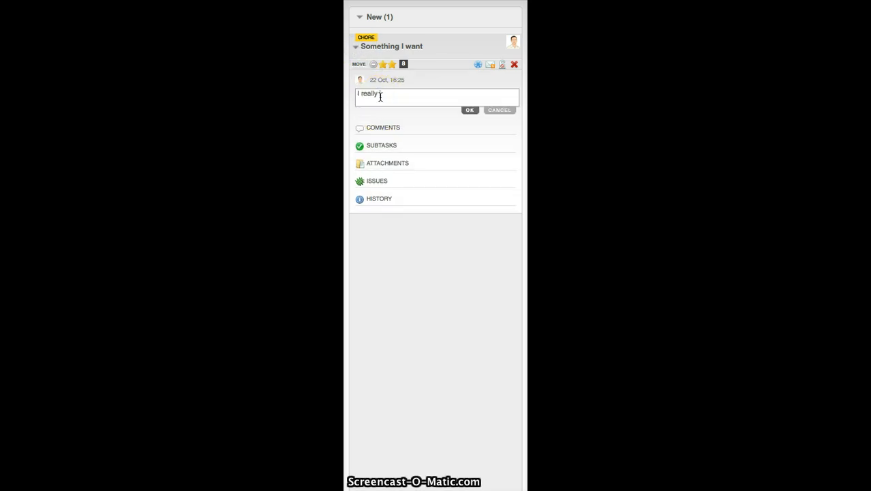
type("really want")
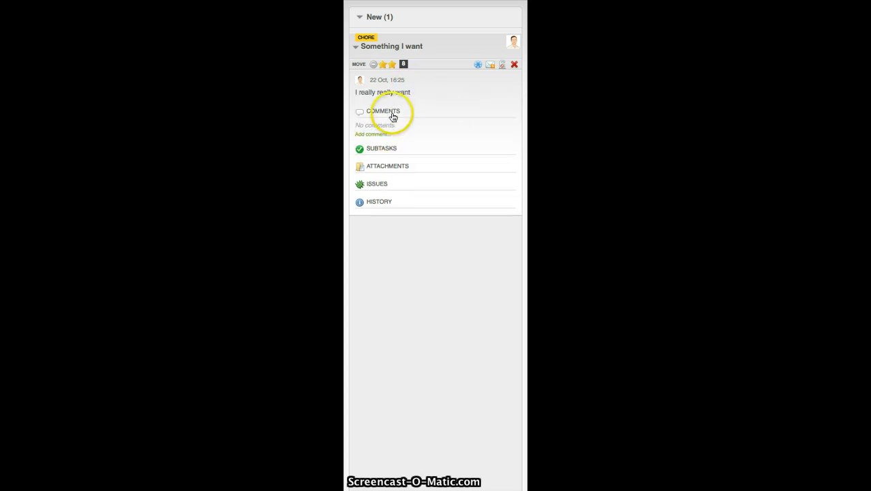
Post the comment 'I mean "right now"!' on the card
left_click(371, 133)
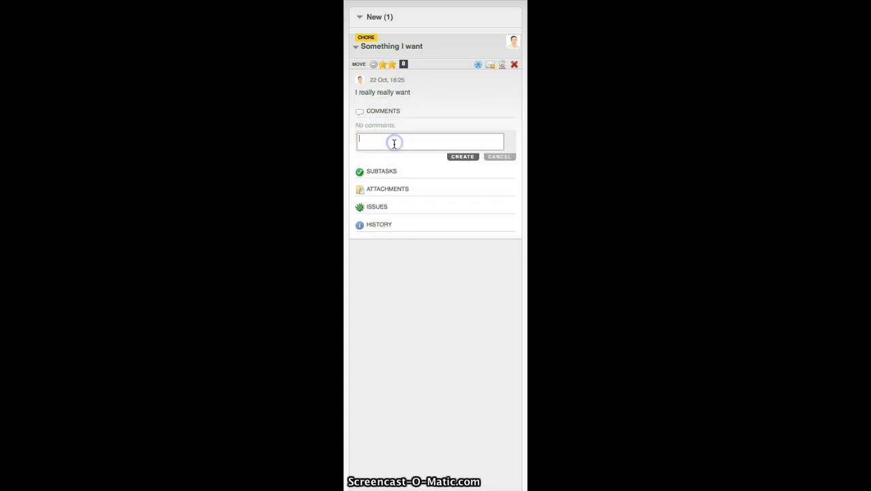
type("I mean")
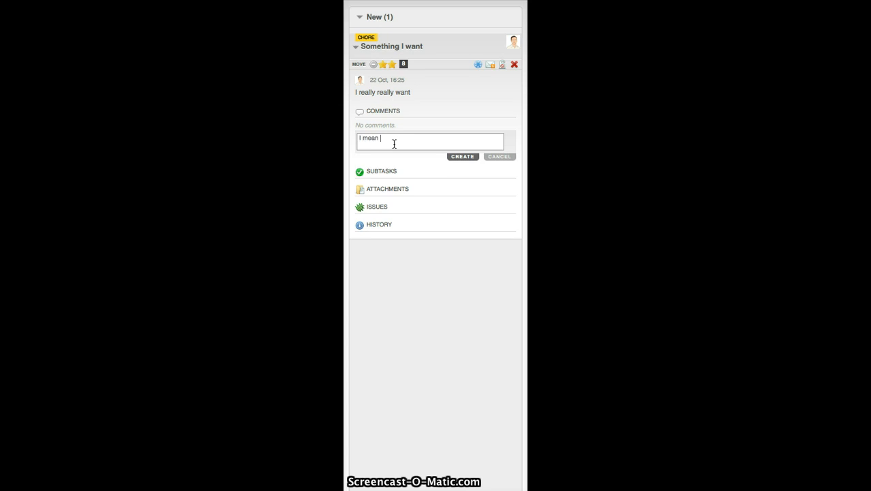
type("\"right now\"!")
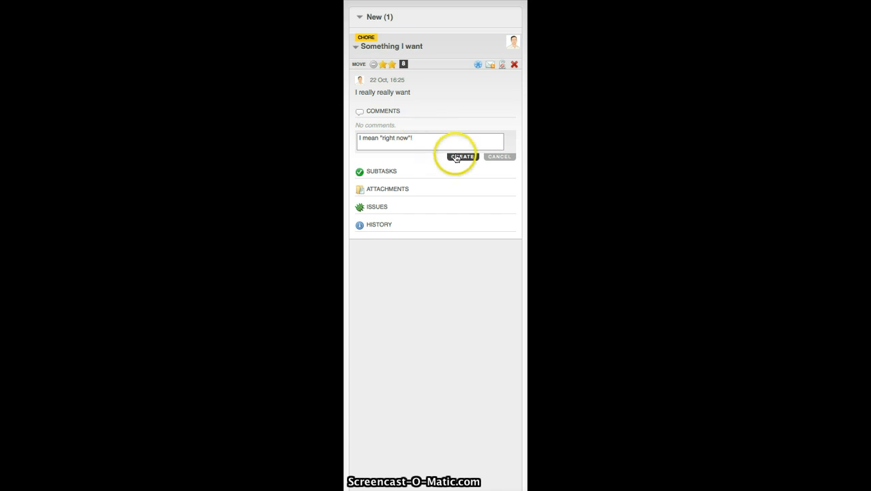
left_click(462, 156)
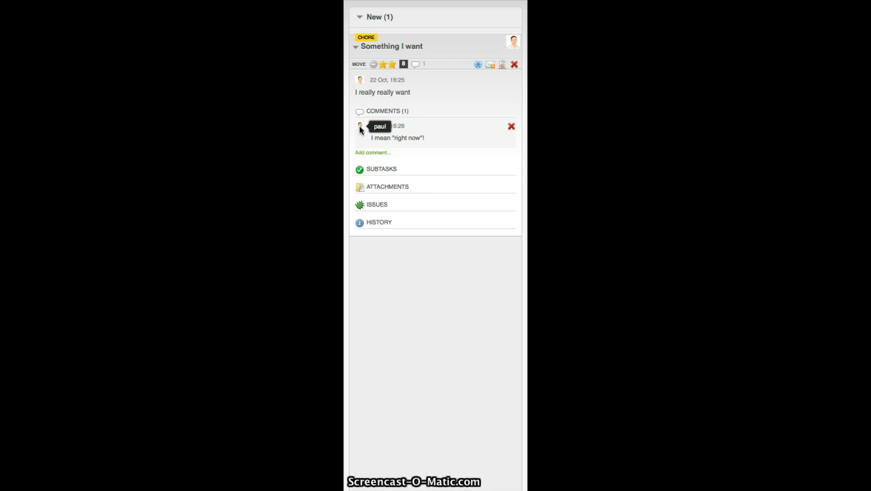
Add subtasks 'do this first' and 'then do this', marking 'do this first' complete
left_click(381, 168)
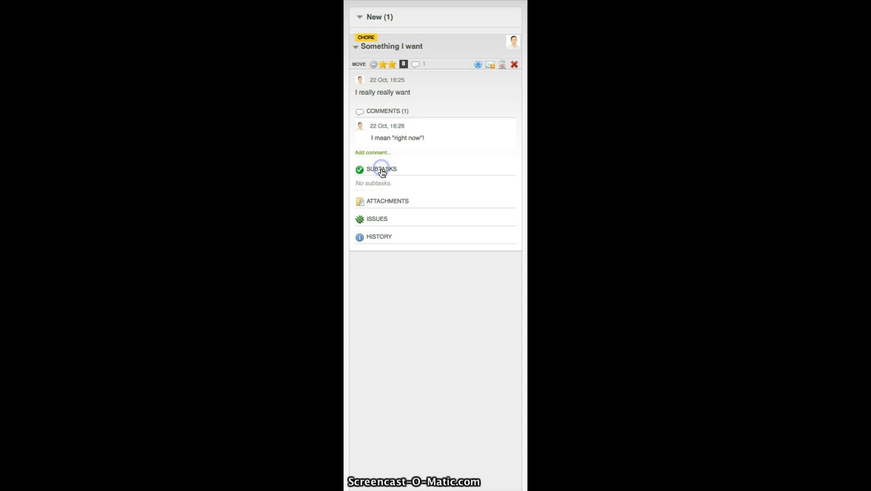
left_click(381, 169)
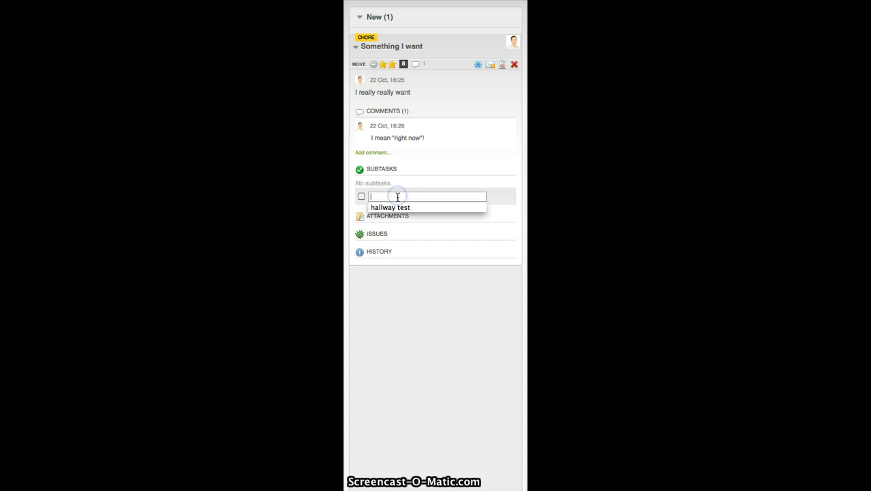
type("do")
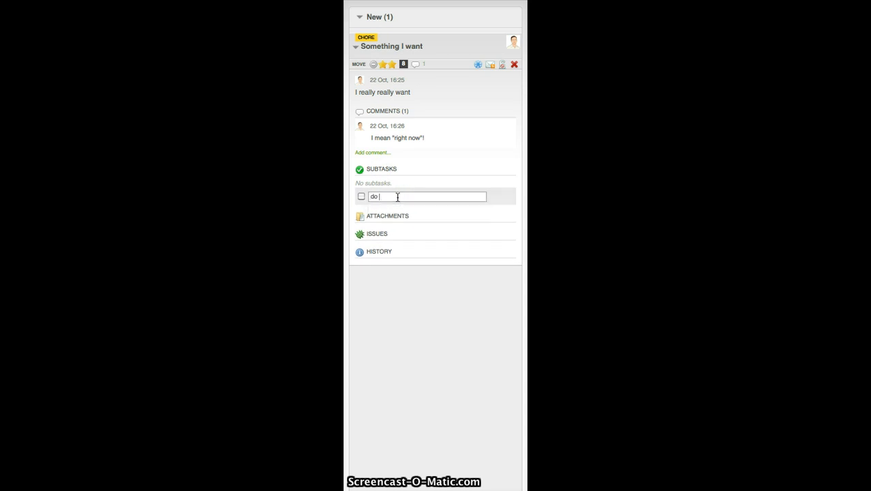
key("enter")
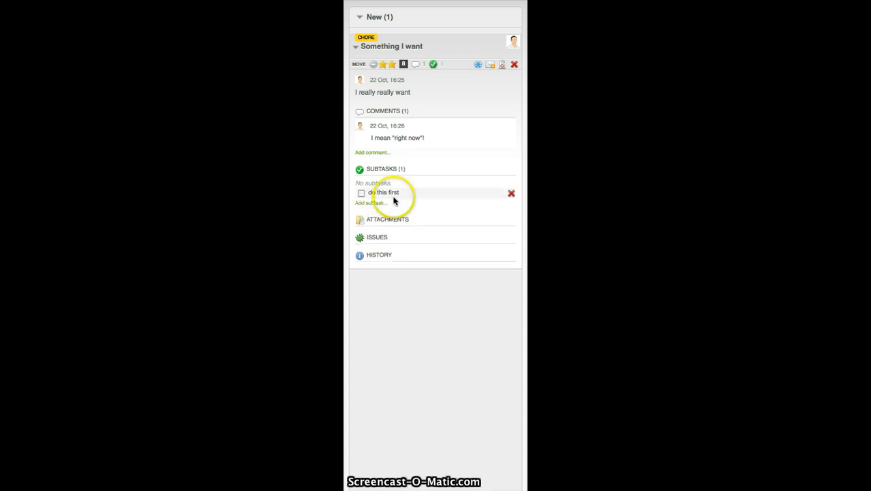
left_click(373, 202)
type("then do this")
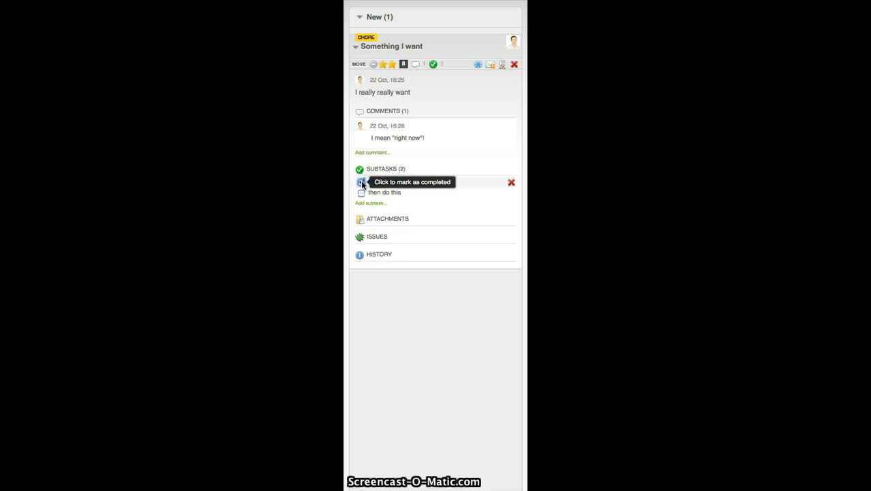
left_click(361, 182)
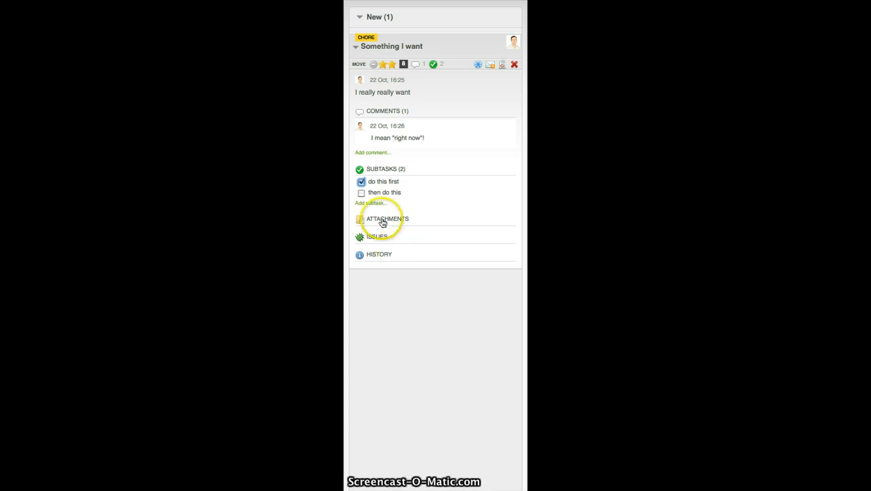
Show the card's attachments and upload a chosen file as an attachment
left_click(387, 218)
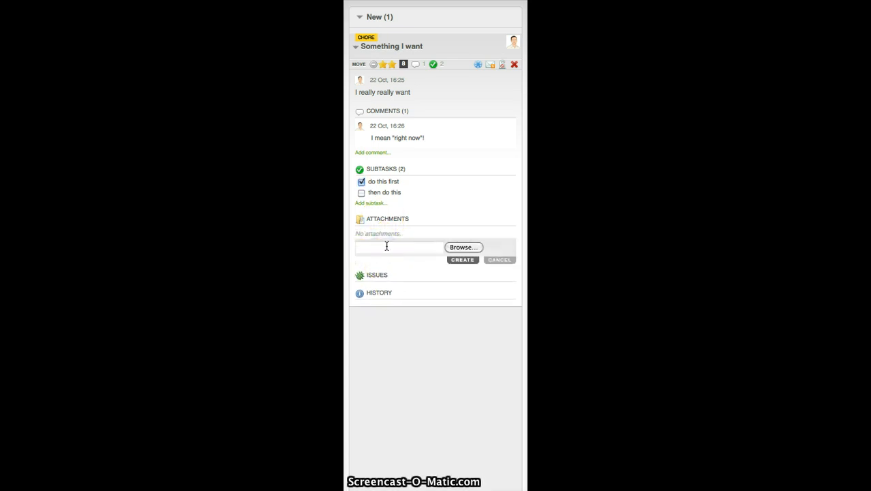
left_click(463, 247)
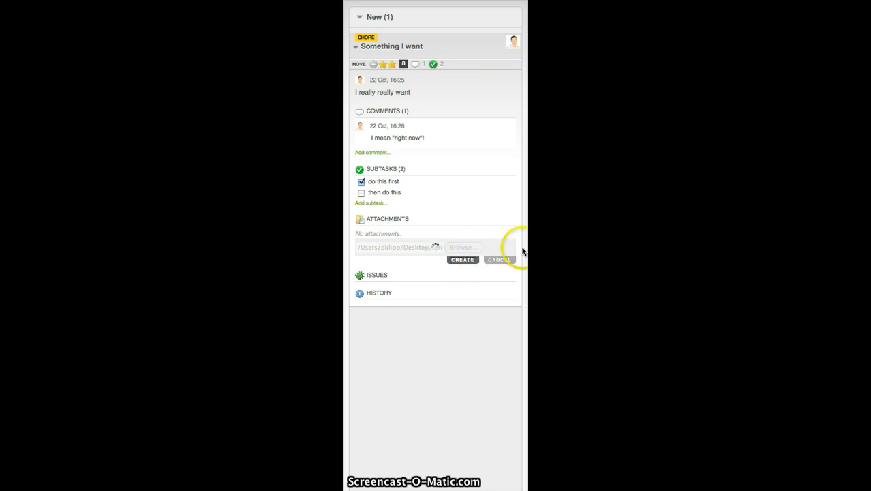
left_click(462, 260)
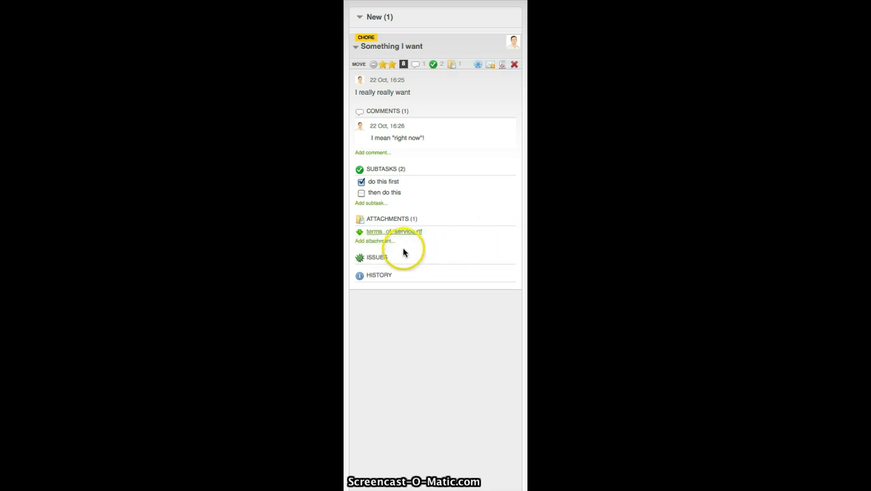
Attach the screenshot PNG as a second attachment and expand the empty Issues section
left_click(374, 241)
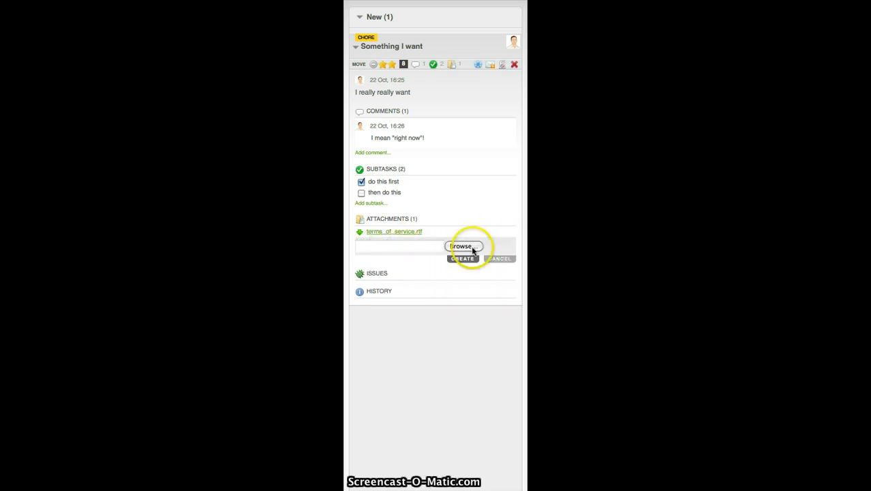
left_click(463, 246)
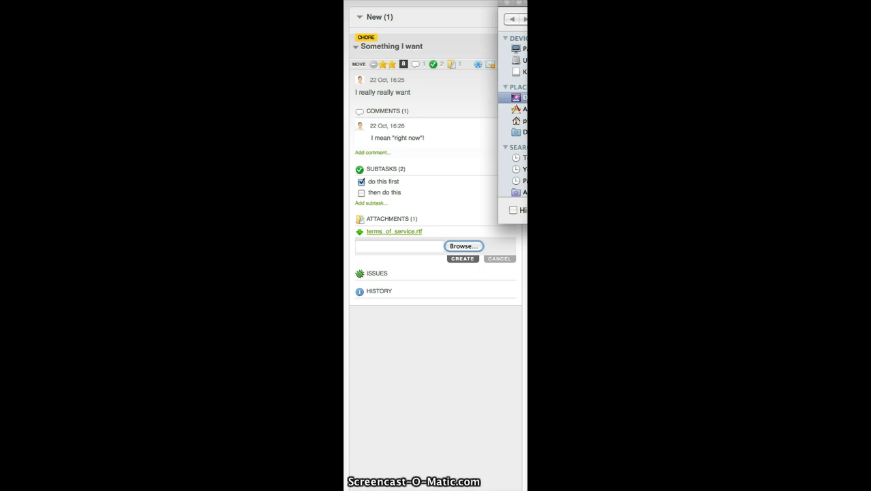
left_click(464, 246)
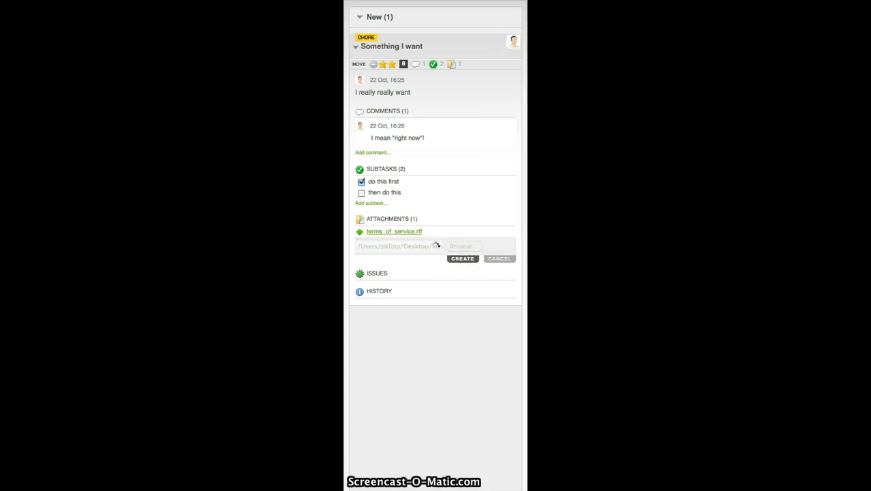
left_click(463, 259)
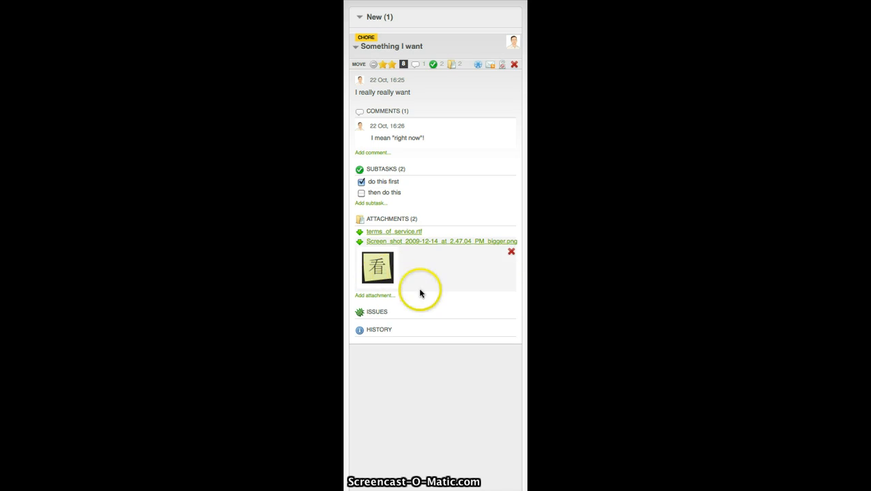
left_click(377, 311)
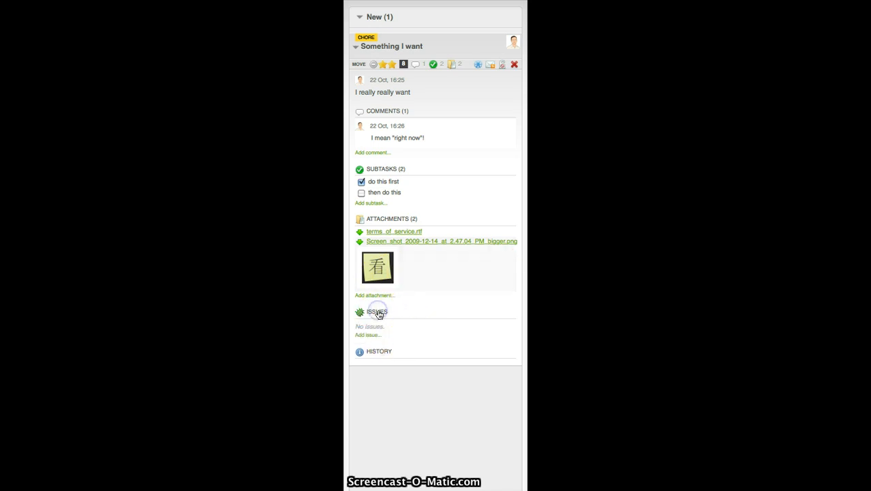
Link the issue URL bugbase.com/issue?46328 to the card
left_click(367, 335)
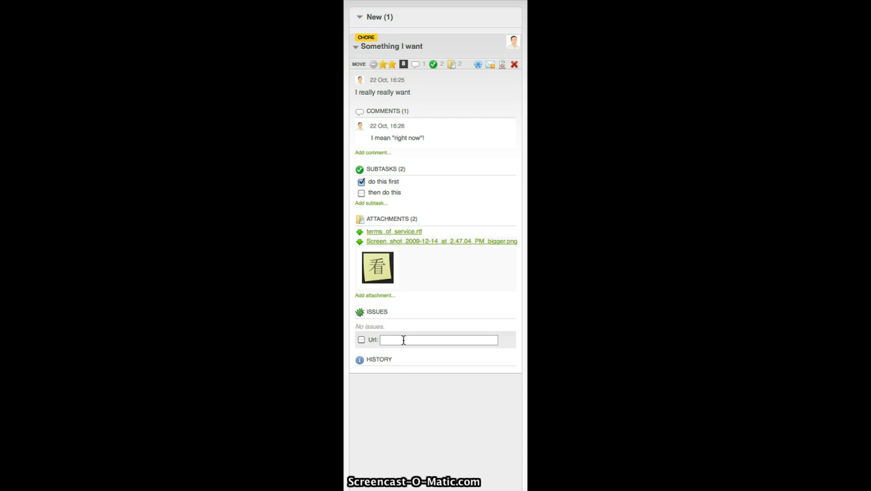
type("bugbase.com")
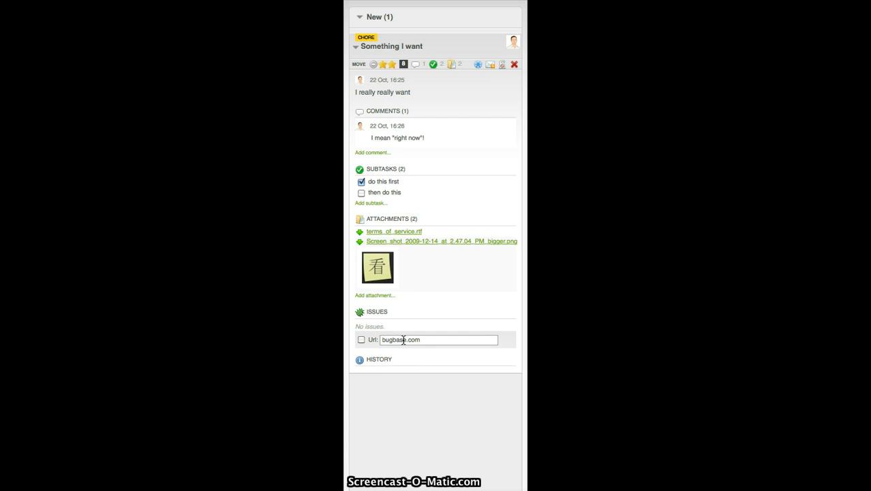
type("/issue")
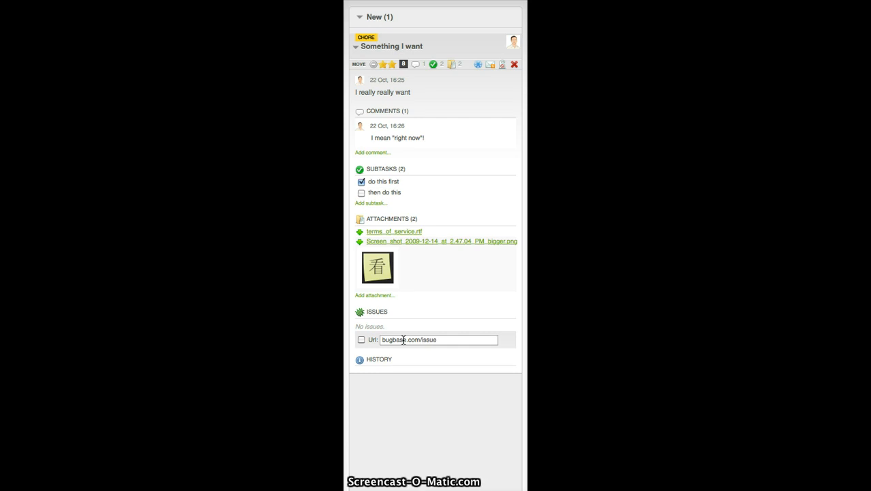
type("?463")
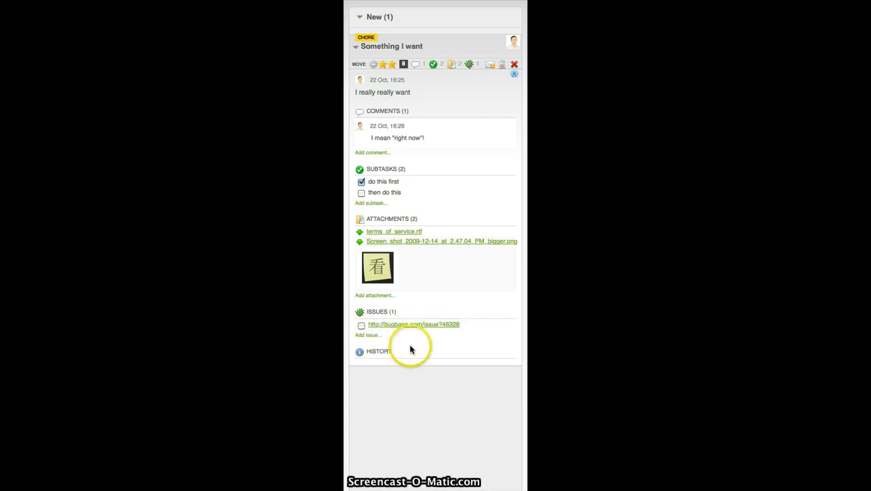
mouse_move(384, 138)
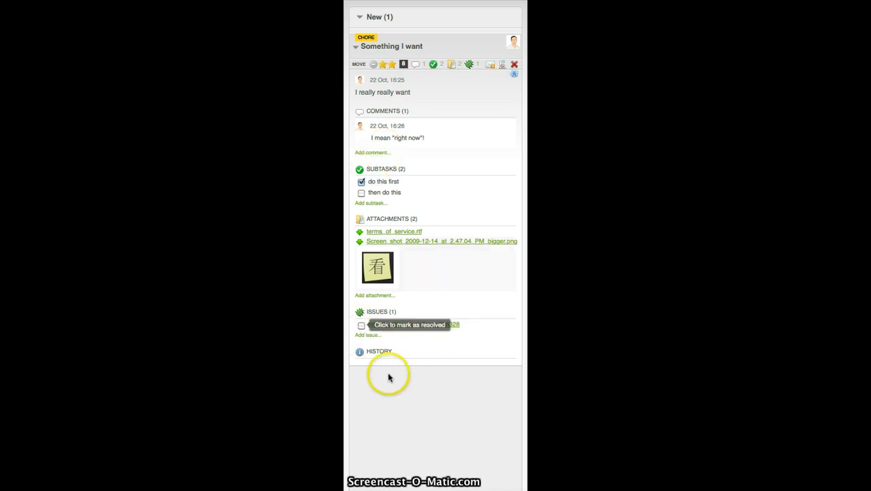
left_click(379, 351)
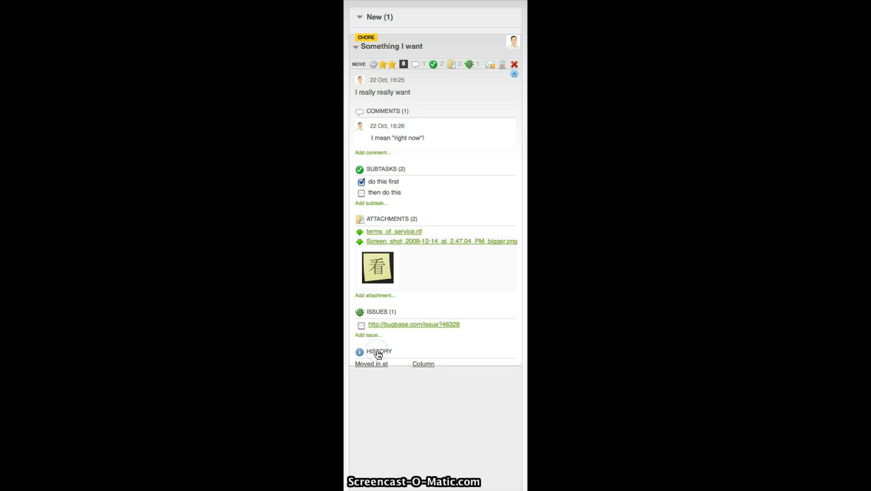
left_click(379, 351)
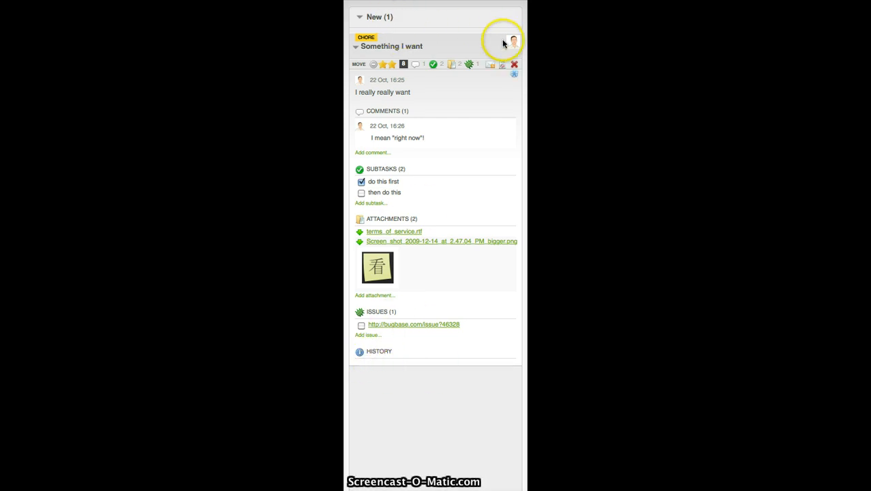
mouse_move(471, 47)
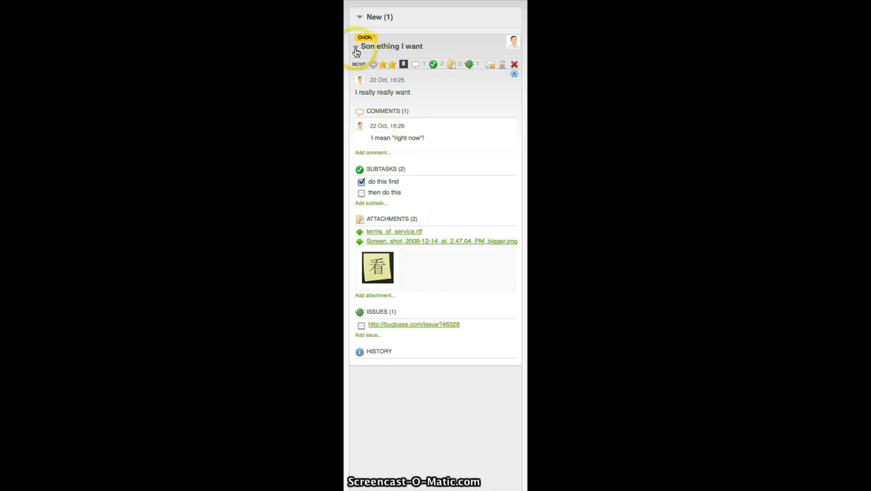
Collapse the Comments and Subtasks sections, leaving only Attachments expanded on the card
left_click(356, 49)
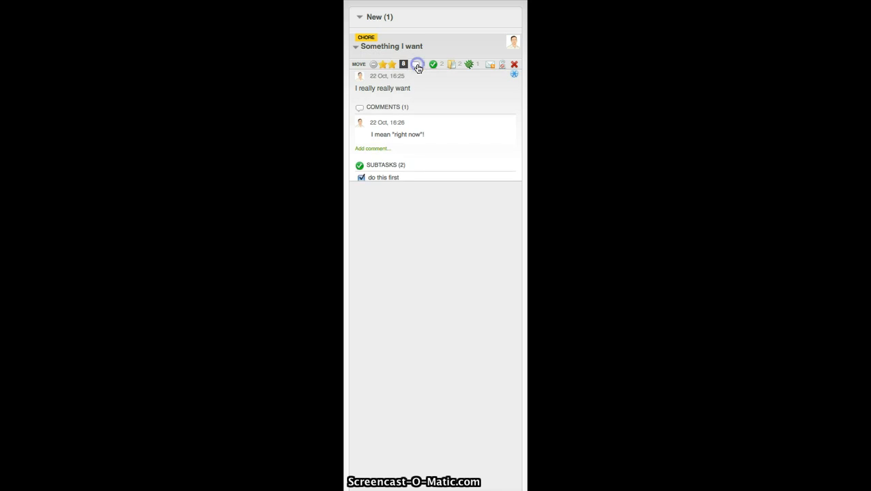
left_click(418, 64)
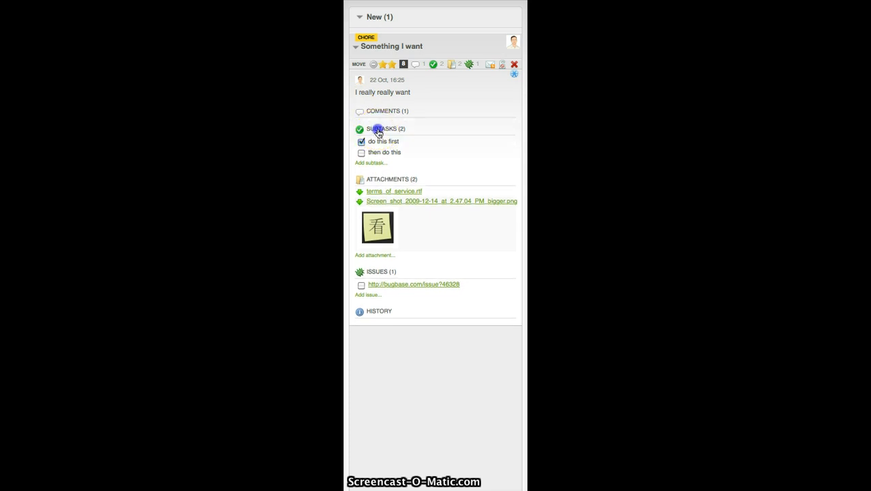
left_click(386, 128)
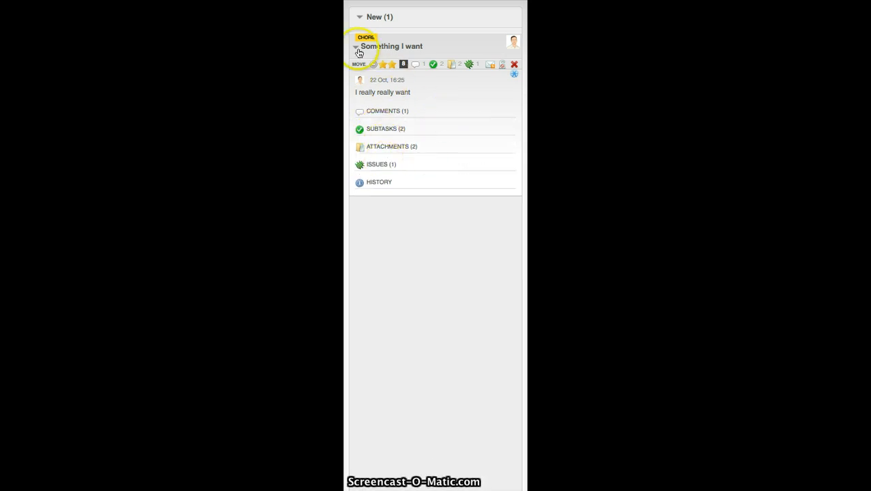
left_click(356, 46)
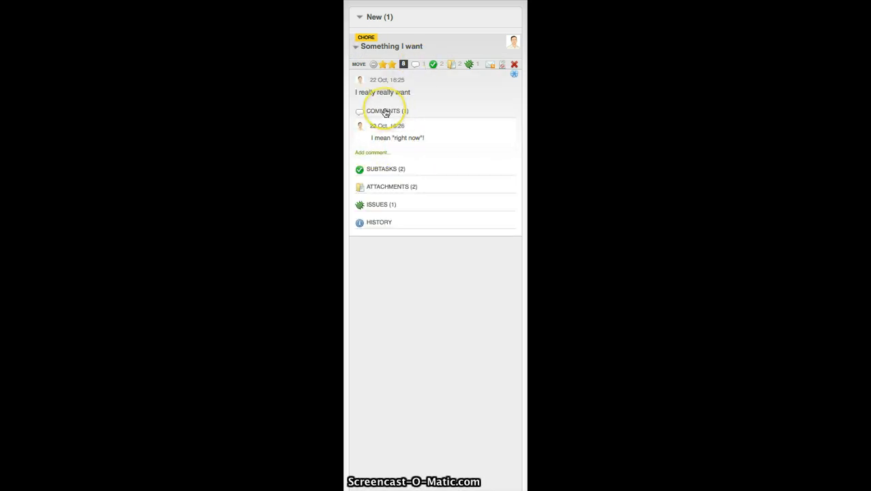
left_click(355, 46)
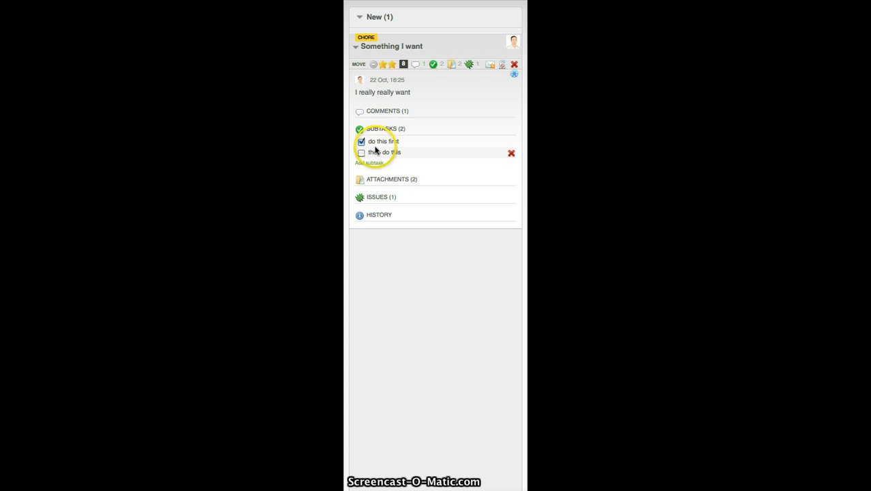
left_click(386, 128)
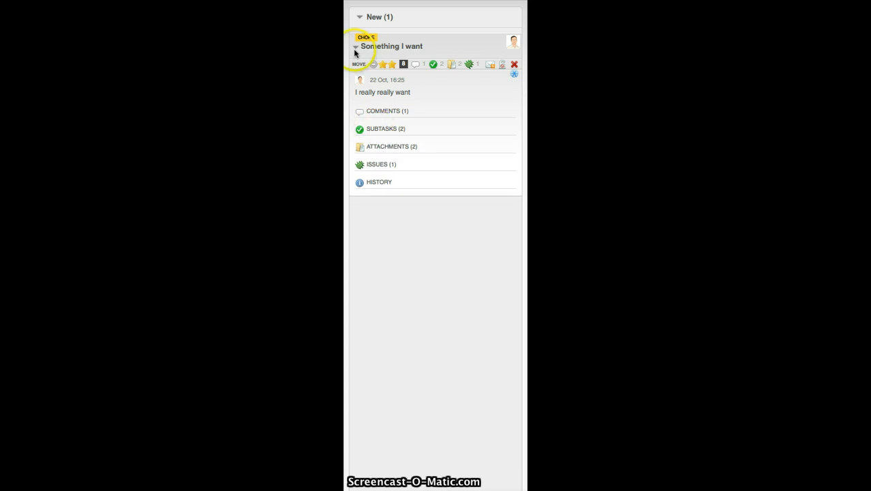
left_click(355, 47)
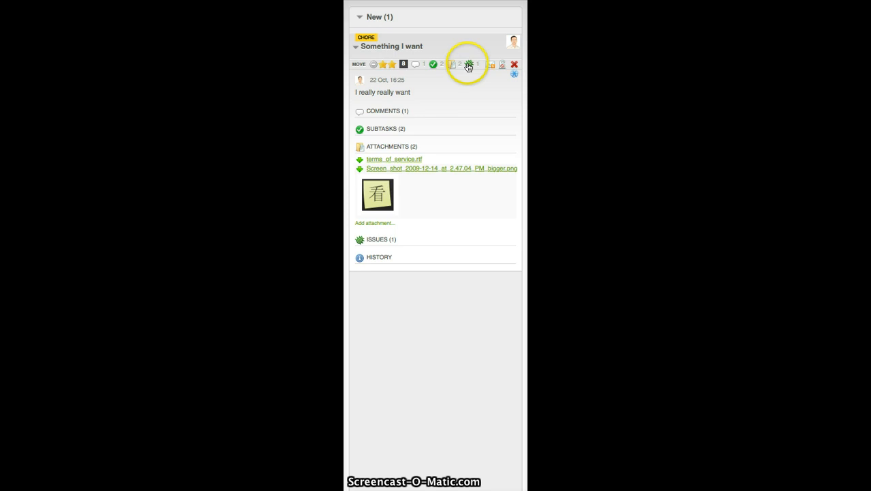
Expand the card's Issues section to show the linked bugbase issue
left_click(469, 64)
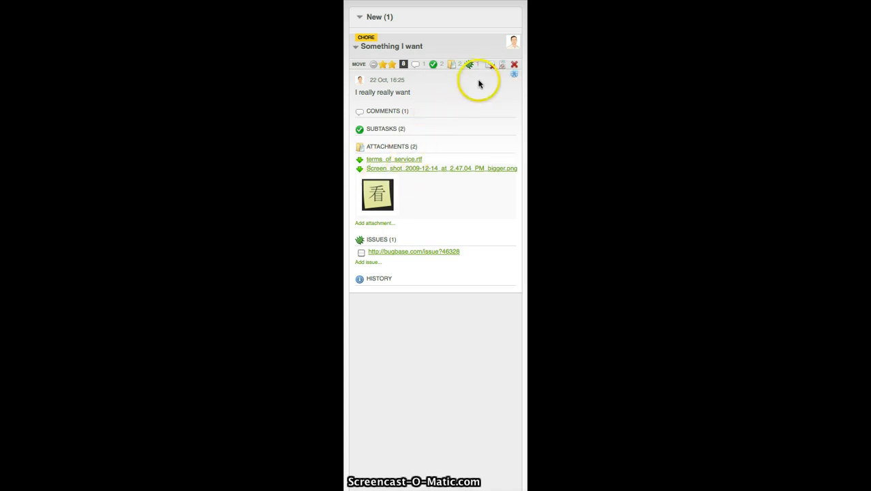
mouse_move(501, 67)
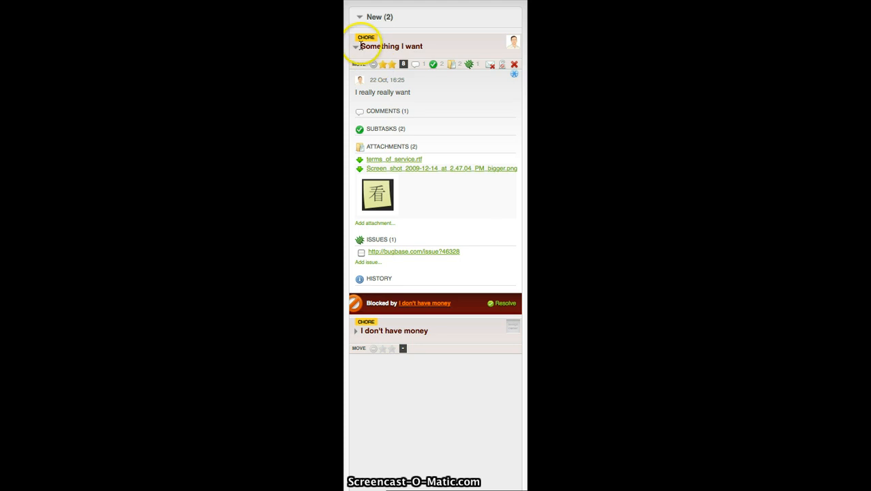
Collapse the card, resolve its blocker, and delete the 'I don't have money' card
left_click(355, 46)
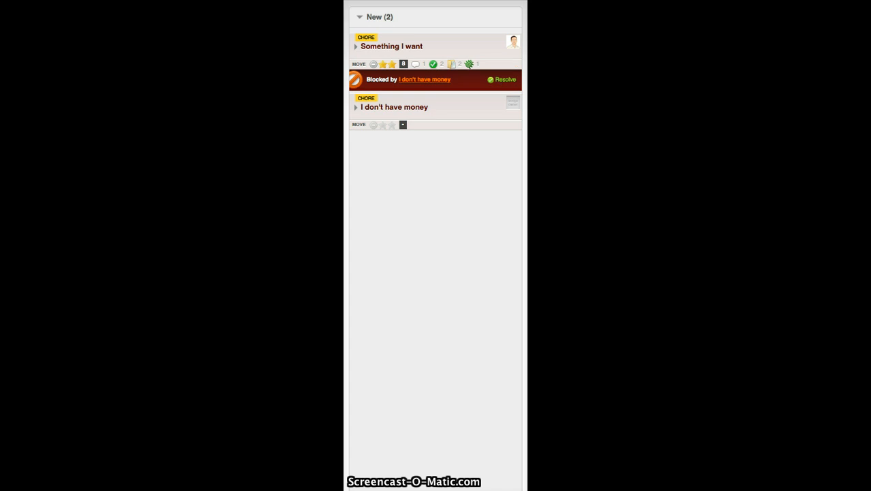
left_click(502, 79)
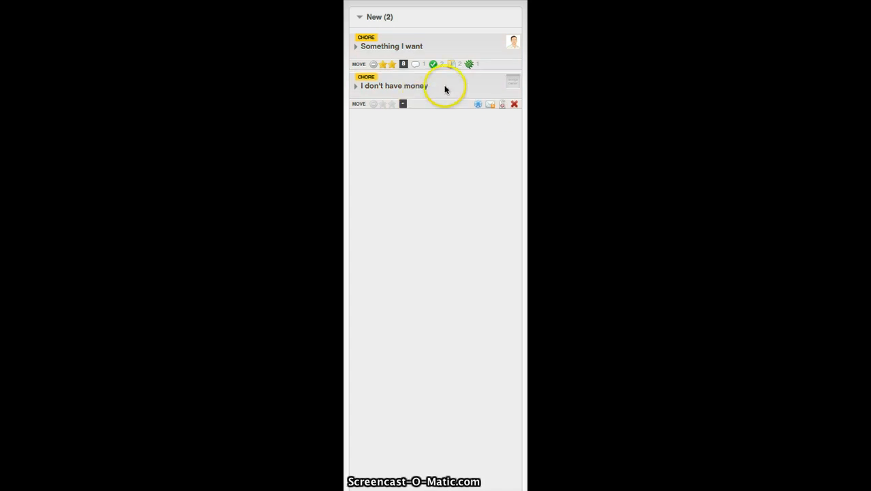
left_click(515, 104)
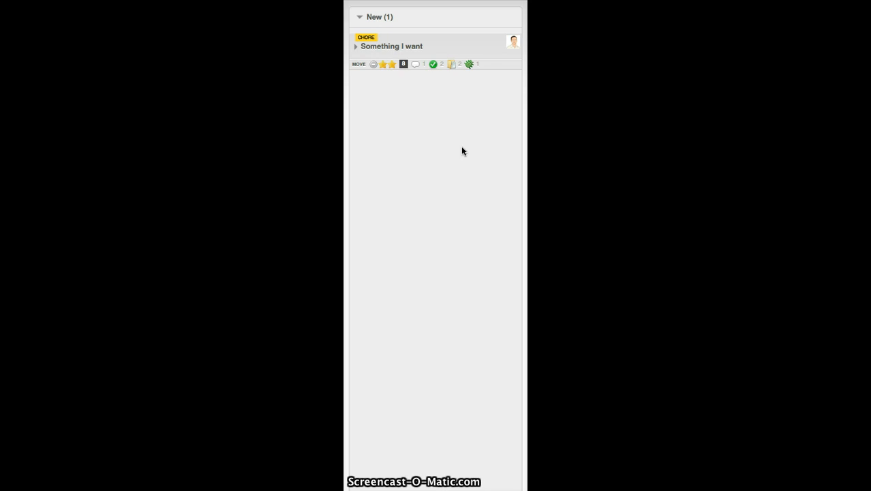